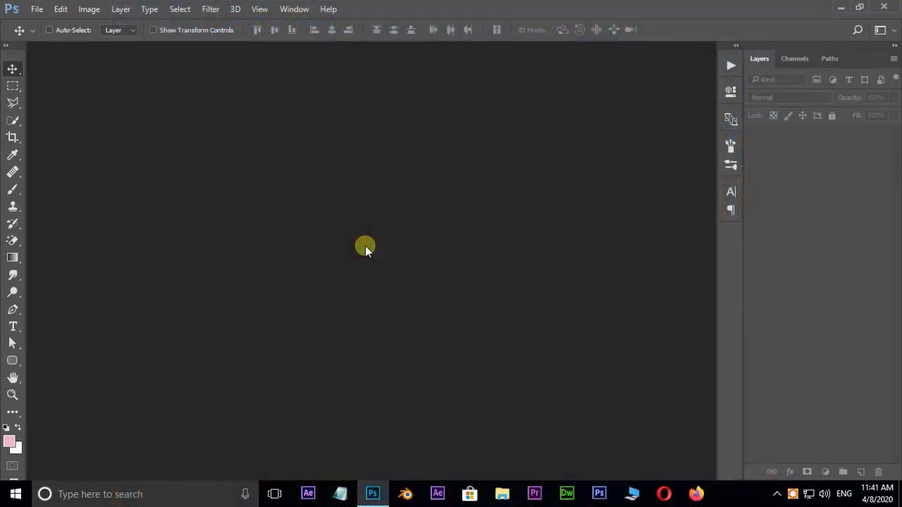
# Step: Open the photo-of-man-wearing-blue-bonnet JPG from the smooth skin folder
pyautogui.click(36, 8)
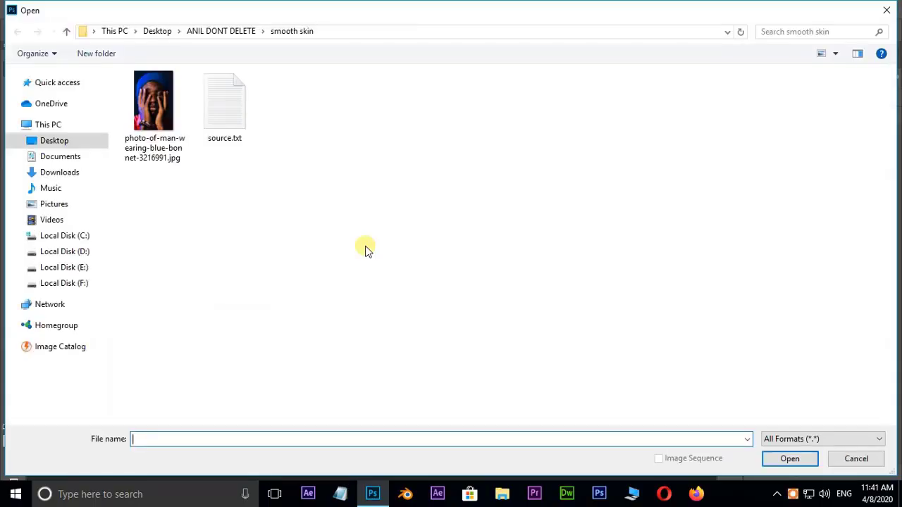
pyautogui.click(154, 100)
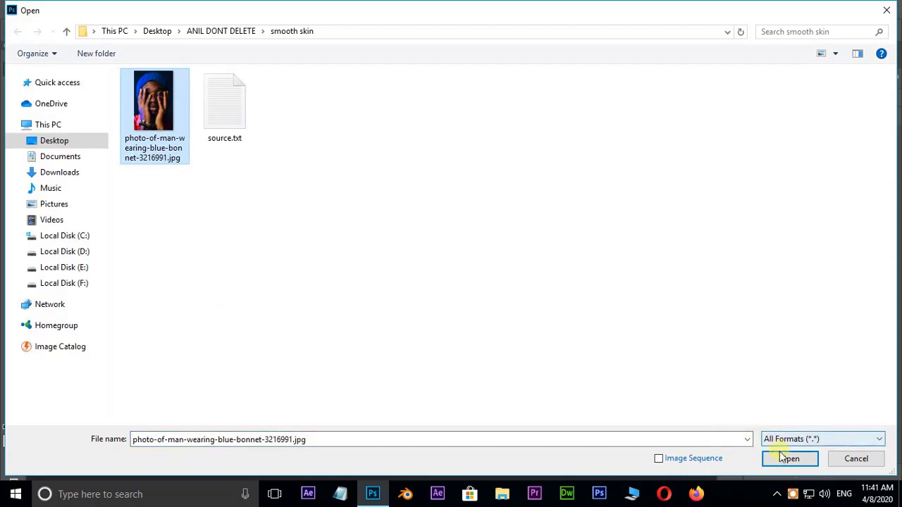
pyautogui.click(789, 459)
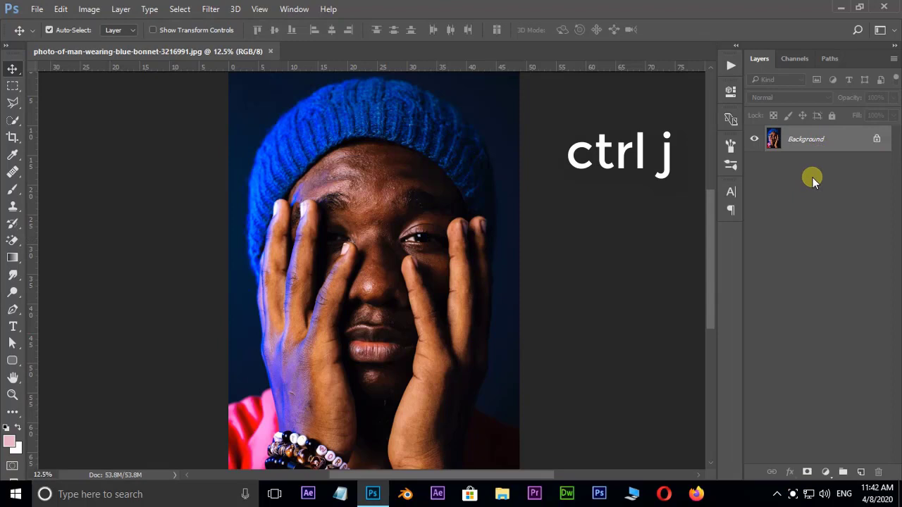
# Step: Duplicate the Background layer, invert the copy, and set its blend mode to Vivid Light
pyautogui.press('ctrl+j')
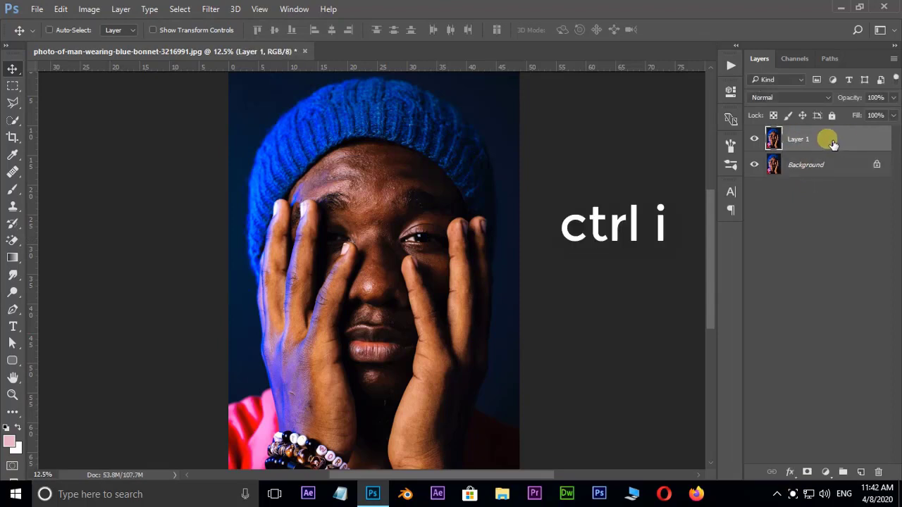
pyautogui.press('ctrl+i')
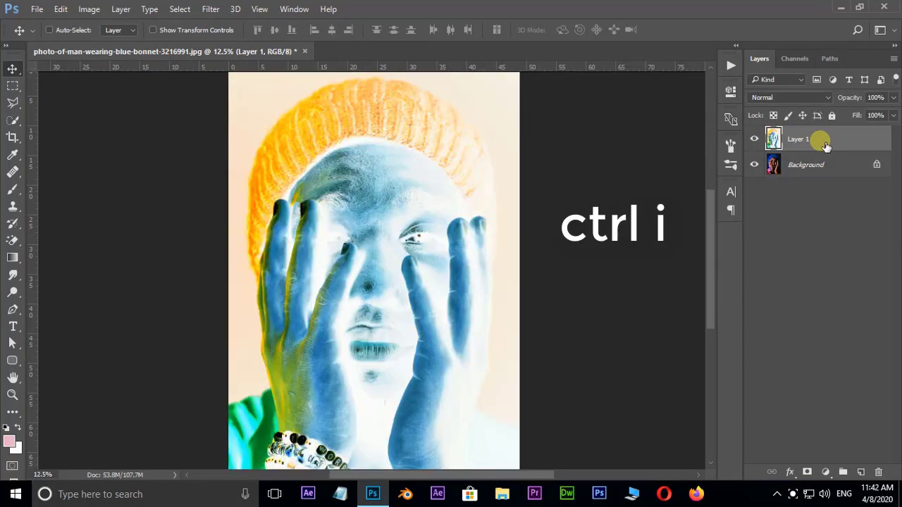
pyautogui.press('ctrl+i')
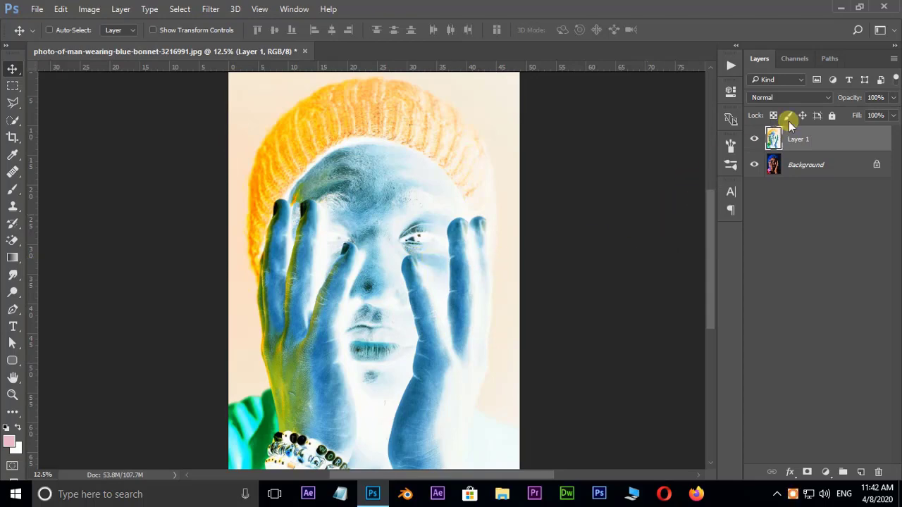
pyautogui.click(789, 98)
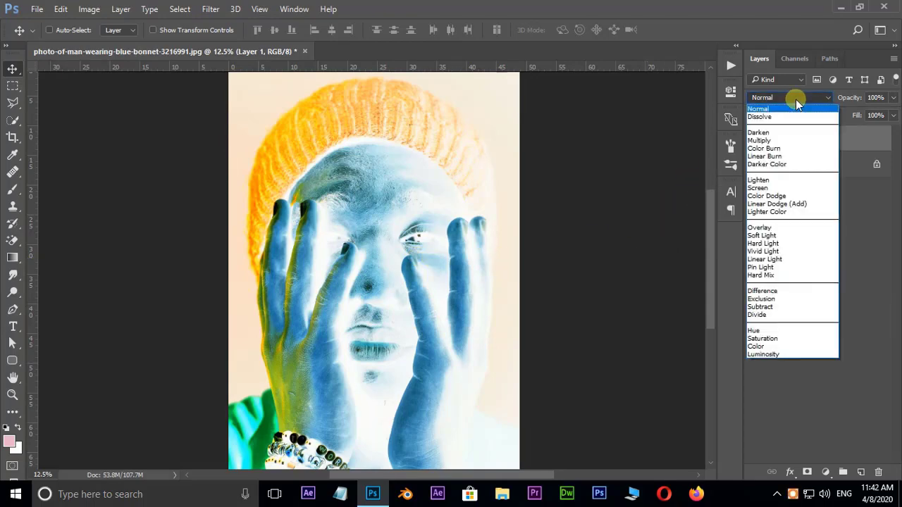
pyautogui.click(763, 252)
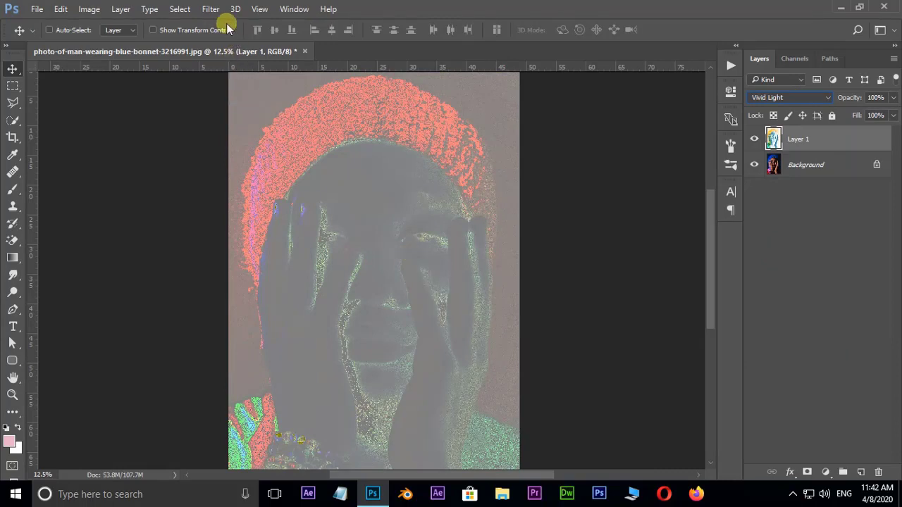
# Step: Apply a High Pass filter with a 24-pixel radius to the inverted layer
pyautogui.click(209, 8)
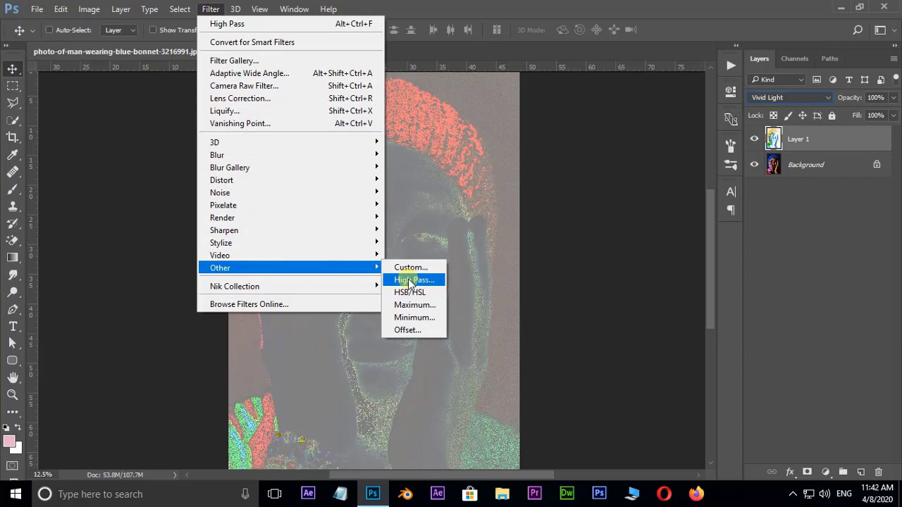
pyautogui.click(414, 280)
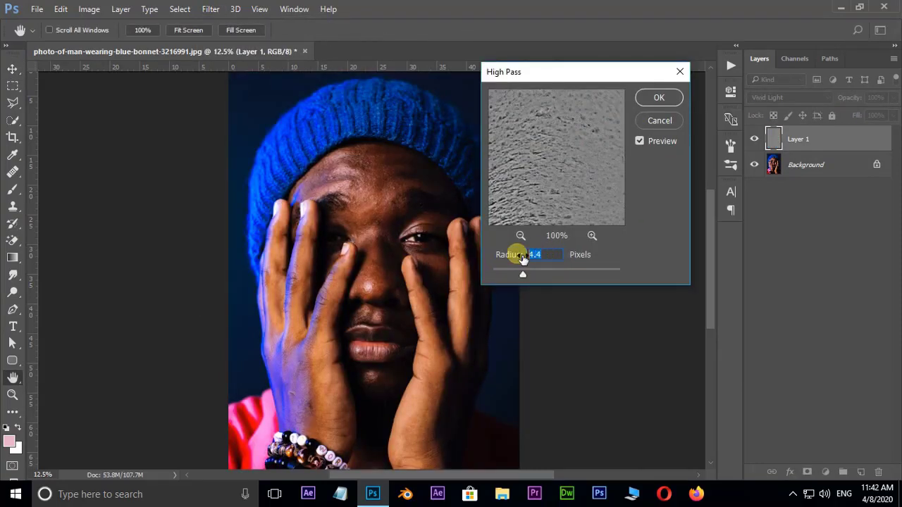
pyautogui.moveTo(522, 274); pyautogui.dragTo(549, 274)
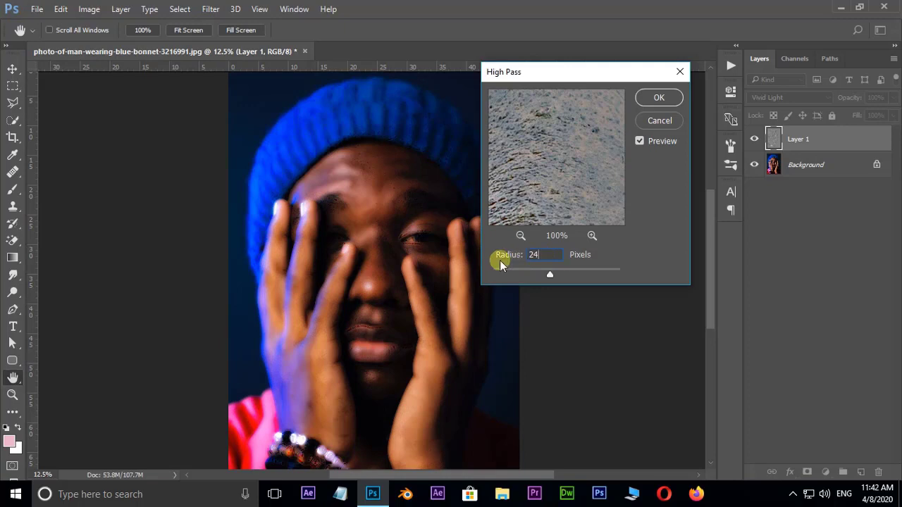
pyautogui.moveTo(648, 99)
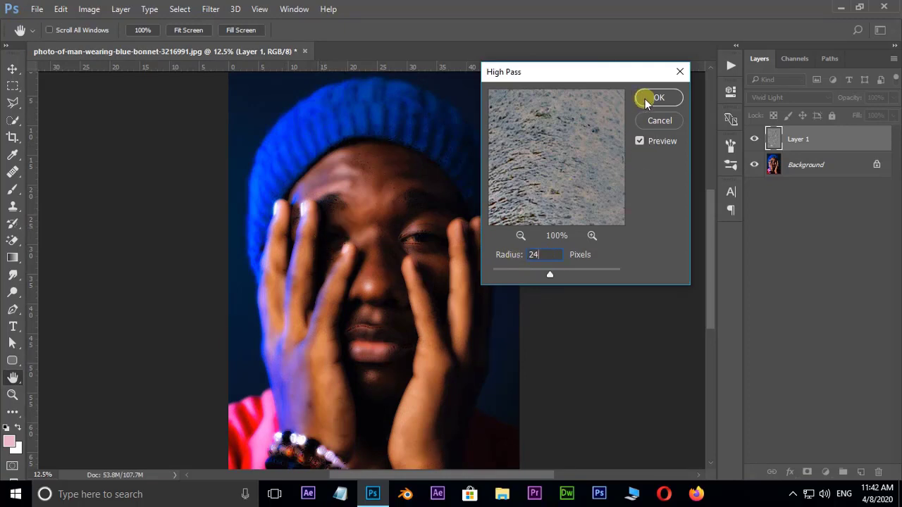
pyautogui.click(657, 97)
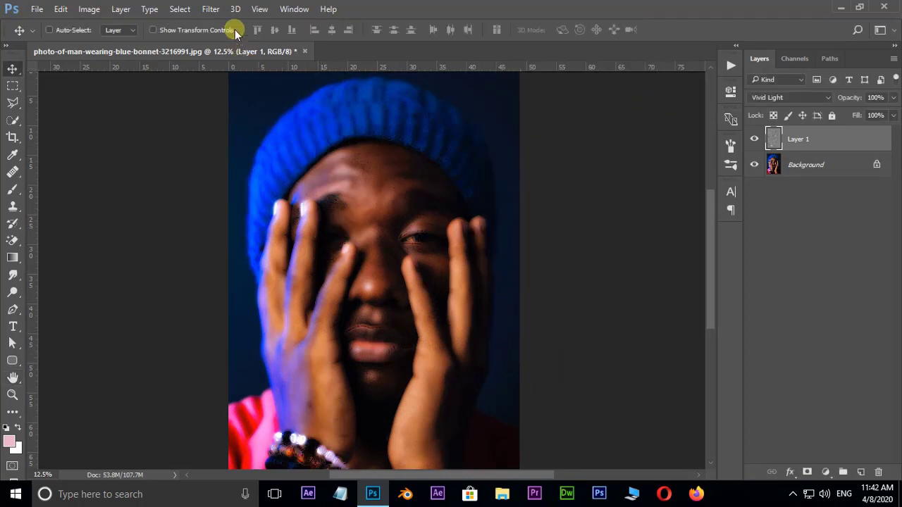
# Step: Apply a Gaussian Blur with a 5.0-pixel radius to Layer 1
pyautogui.click(210, 10)
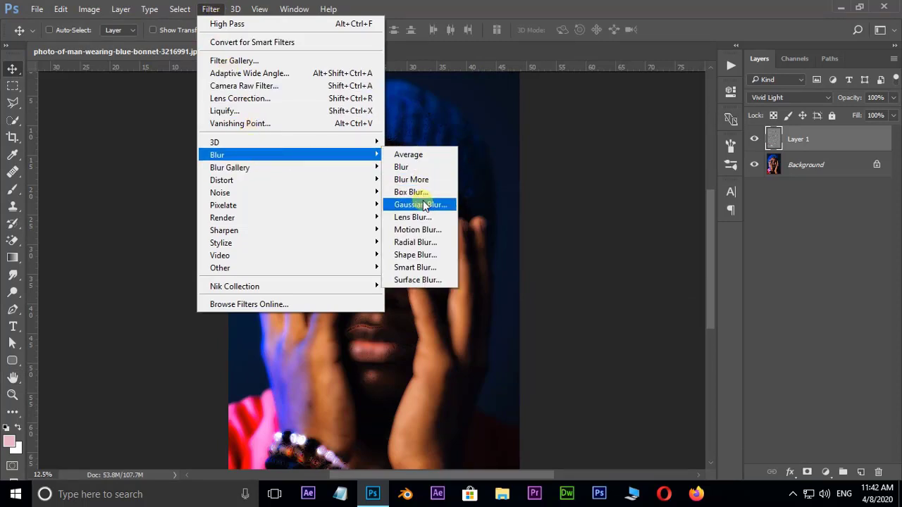
pyautogui.click(419, 205)
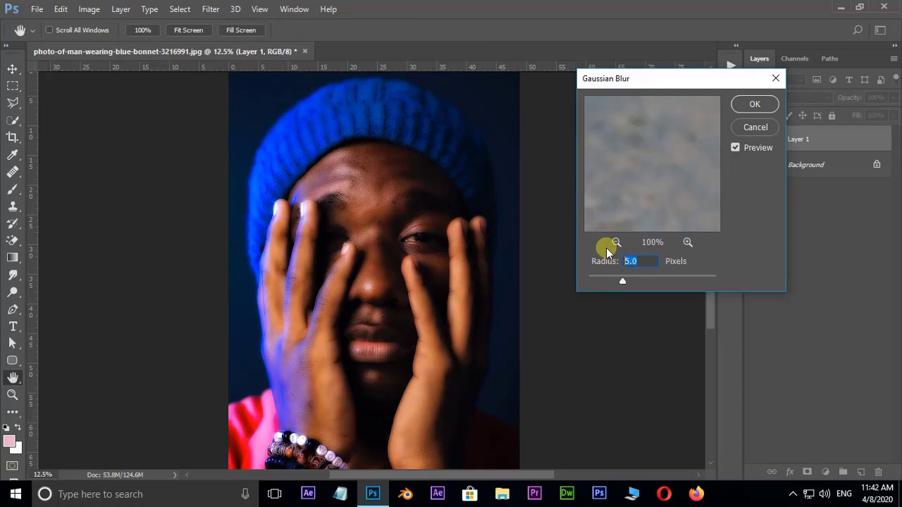
pyautogui.moveTo(755, 127)
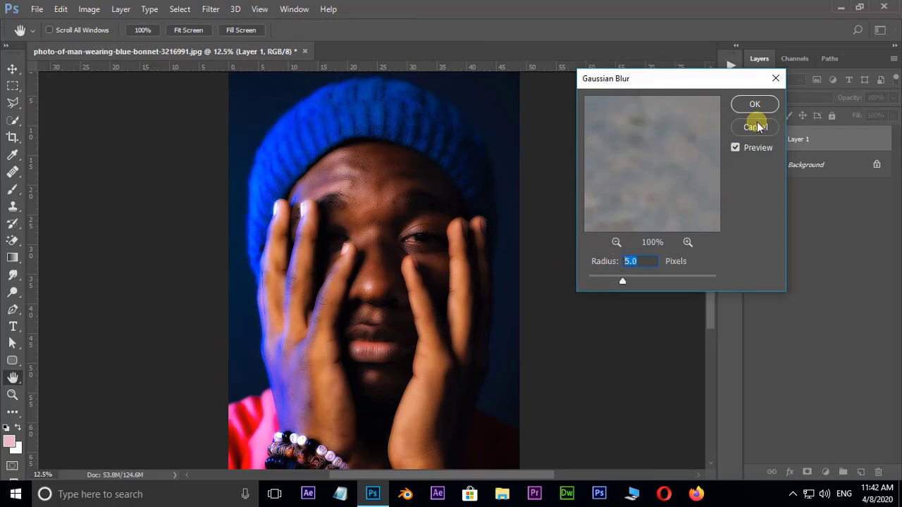
pyautogui.click(755, 104)
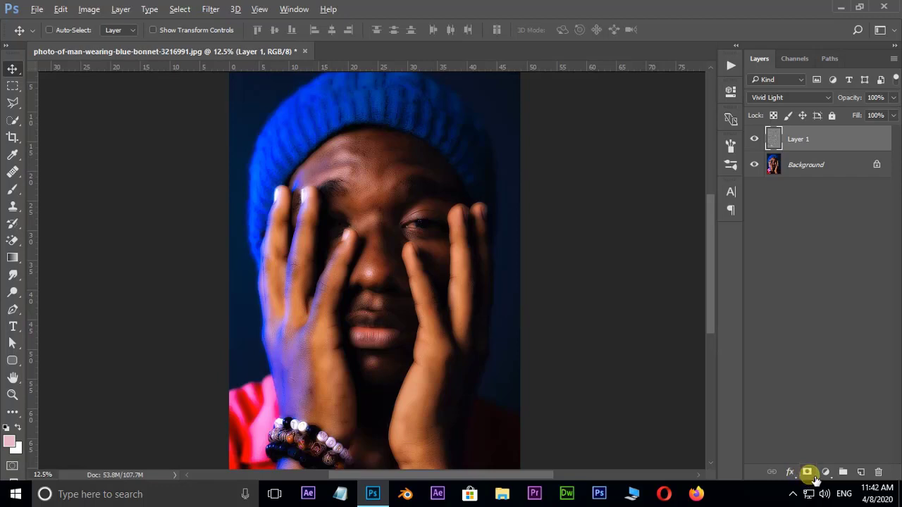
# Step: Add a black layer mask to Layer 1 and select the Brush tool
pyautogui.click(807, 472)
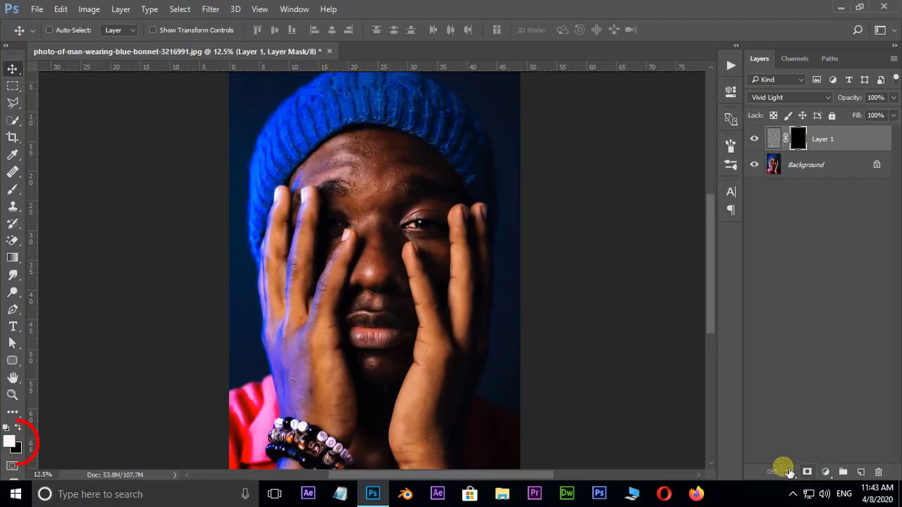
pyautogui.moveTo(32, 204)
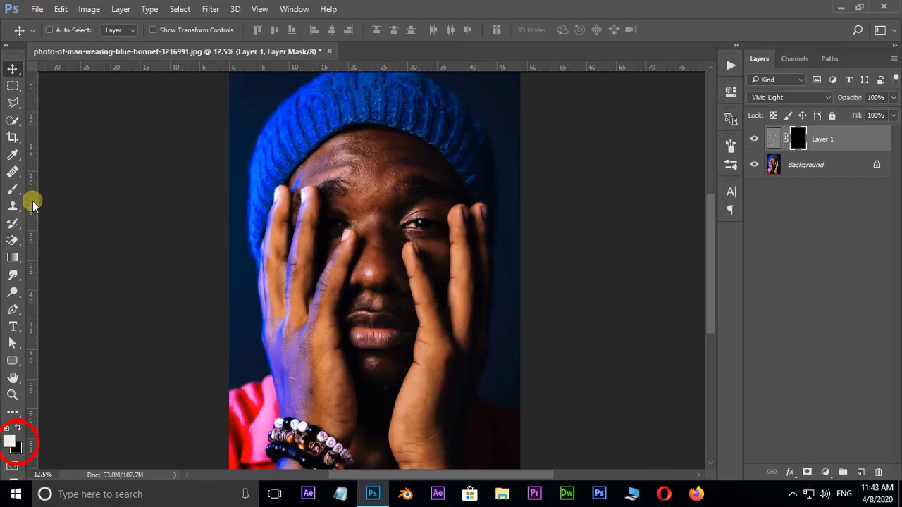
pyautogui.click(13, 190)
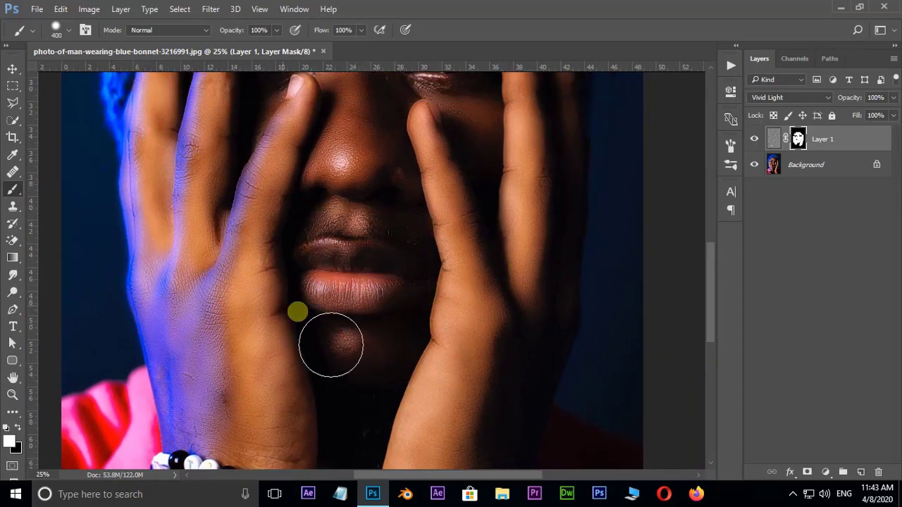
# Step: Paint white on the mask over the face, hands and forearms
pyautogui.scroll(-3)
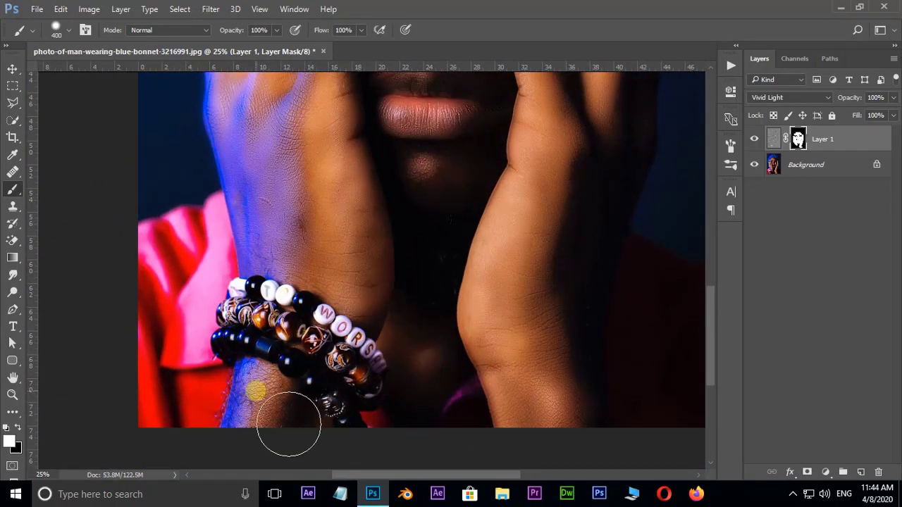